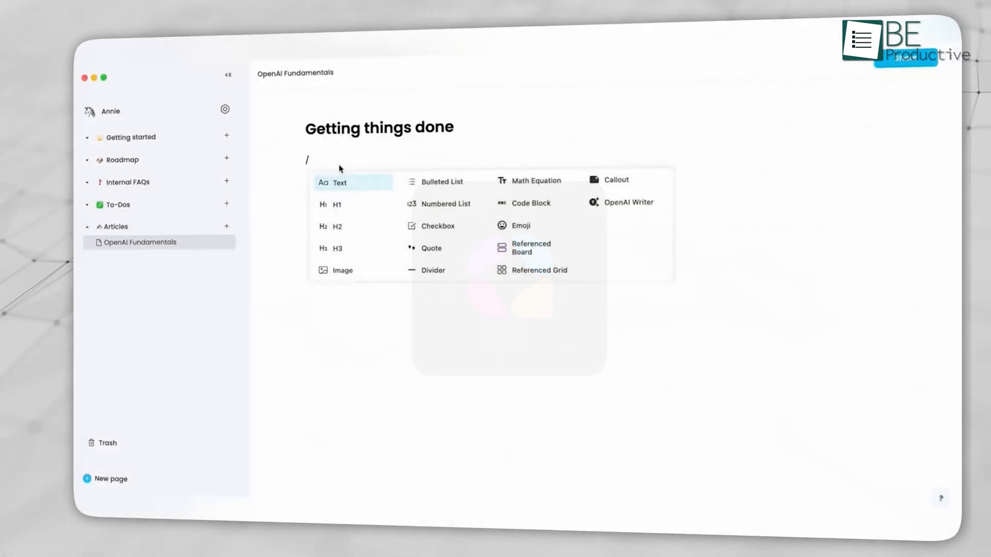
Step: Insert an OpenAI Writer block under Getting things done and start a blog-post prompt
left_click(626, 202)
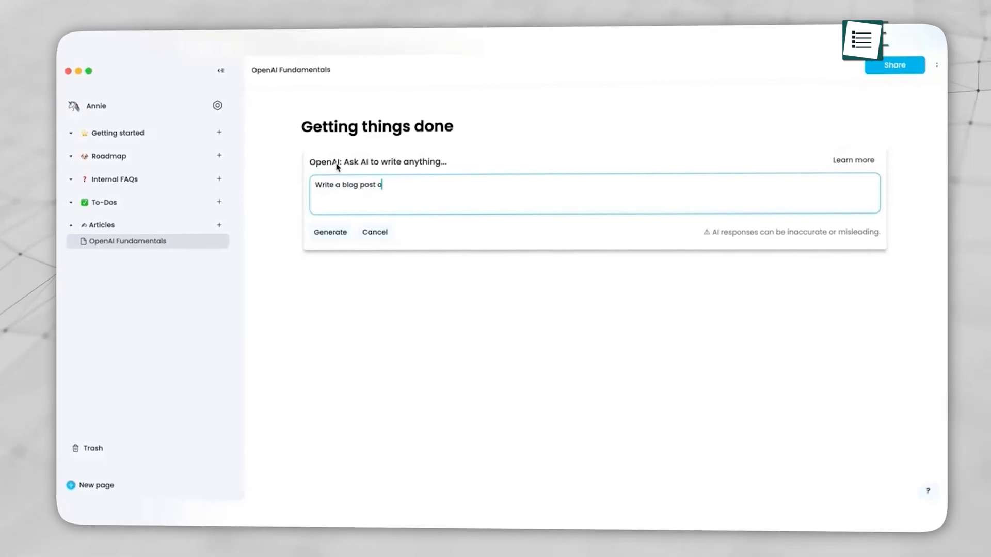
left_click(331, 232)
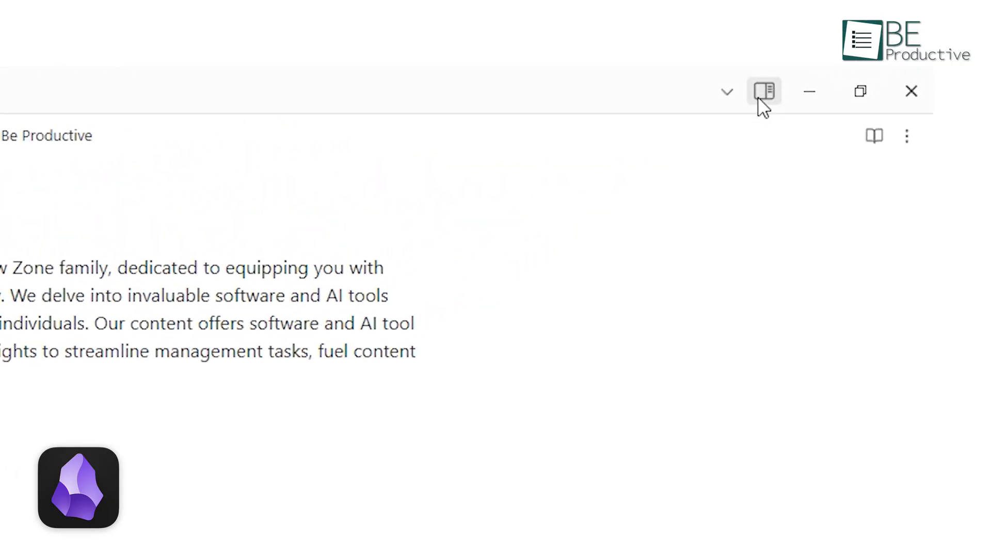
mouse_move(764, 92)
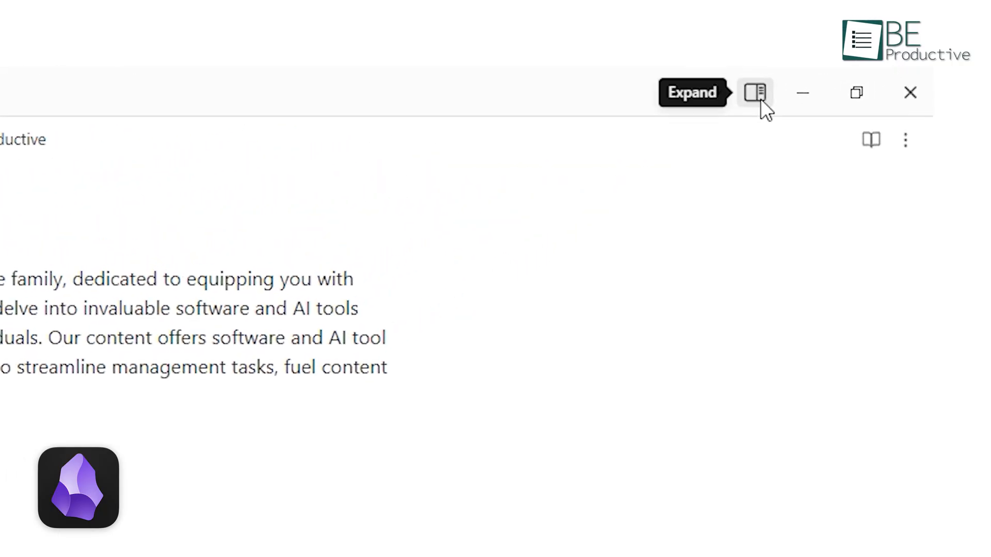
Step: Expand the sidebar and bring up today's daily note beside the Untitled 5 canvas
left_click(753, 92)
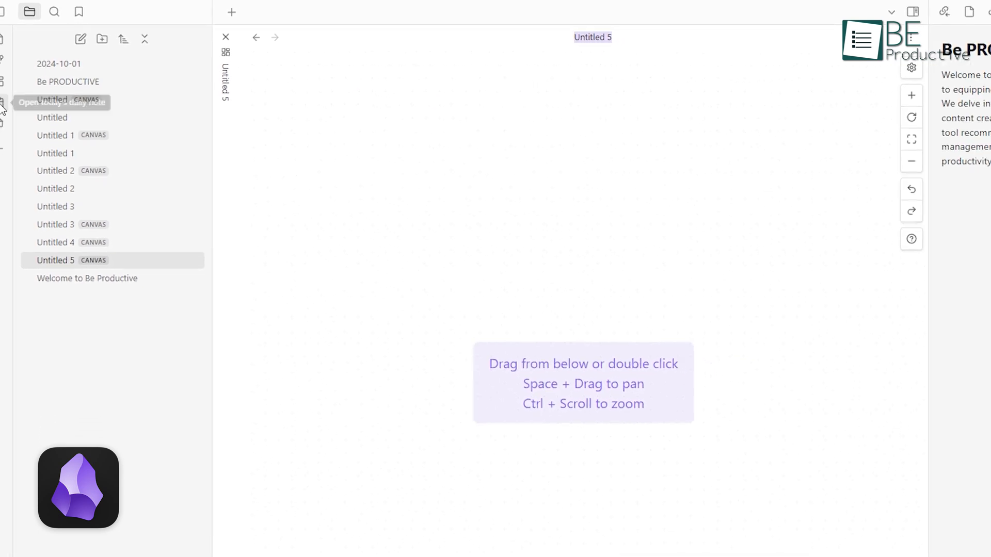
left_click(6, 54)
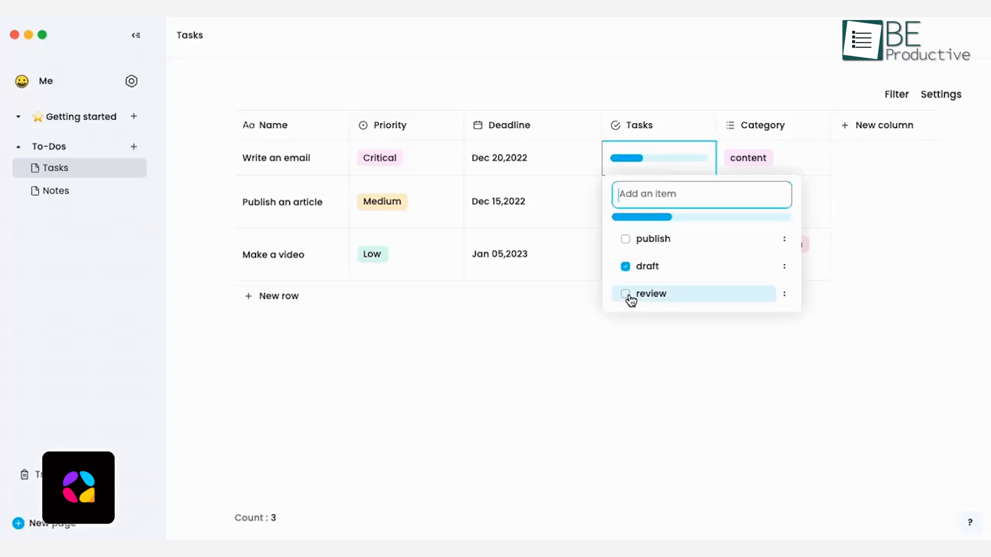
Step: Tick the remaining Write an email checklist items and filter the Tasks table by Category
left_click(626, 294)
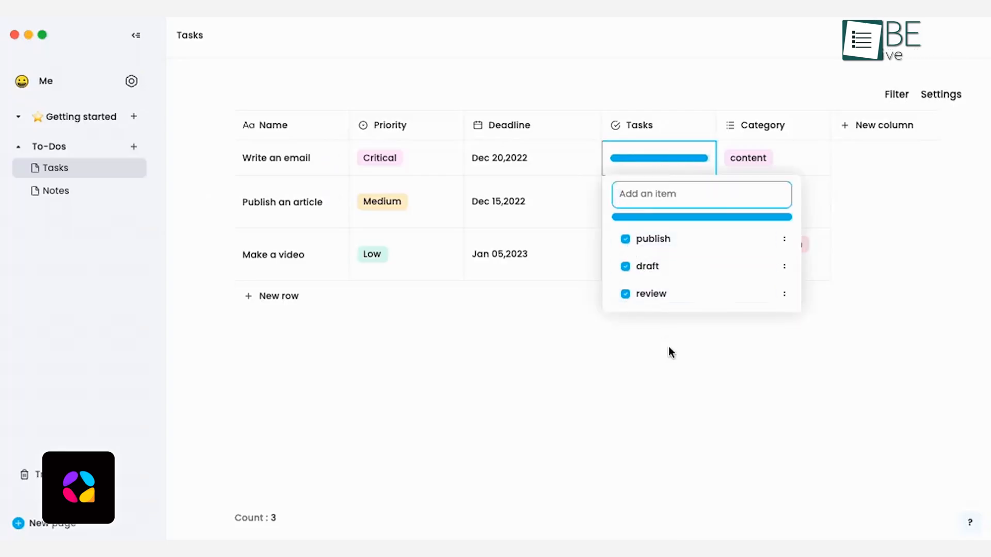
left_click(895, 94)
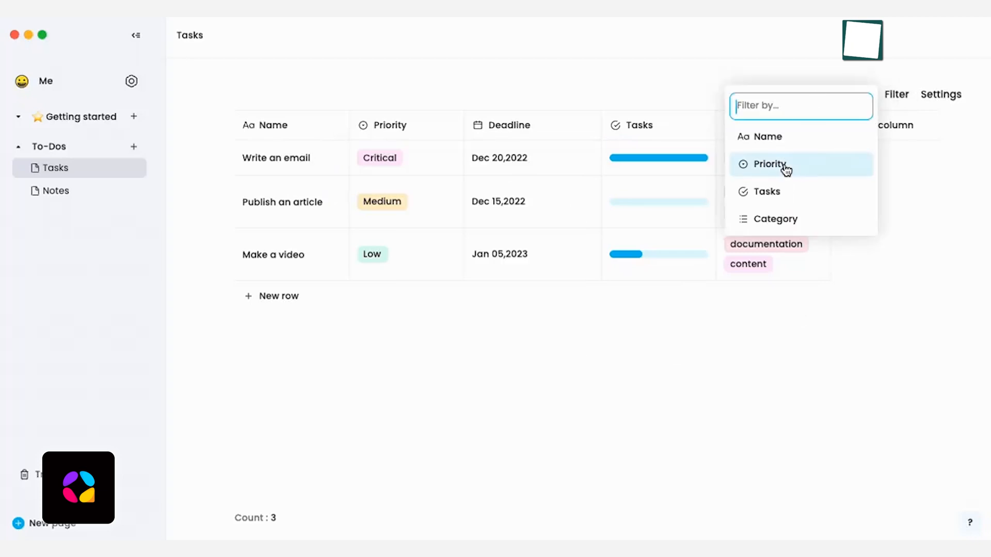
left_click(776, 219)
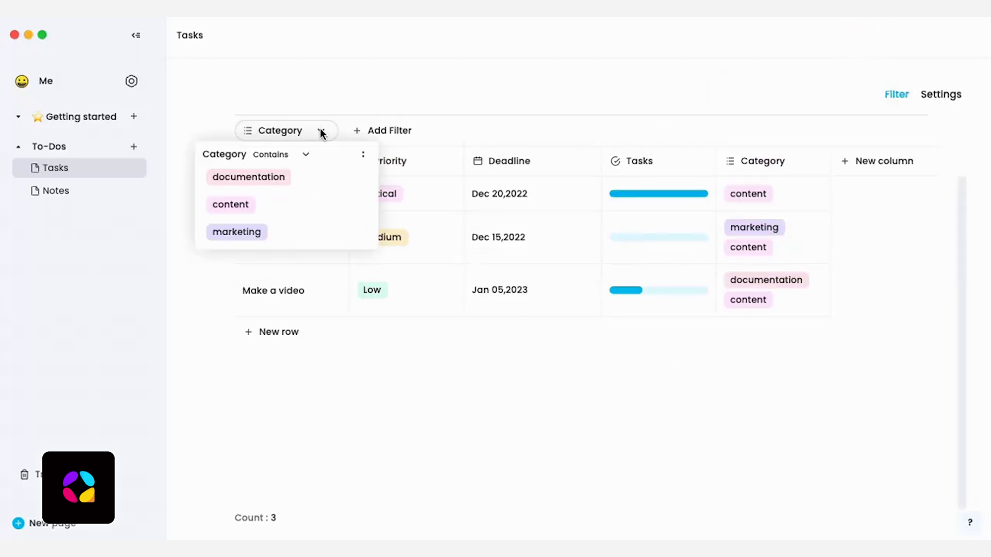
left_click(248, 176)
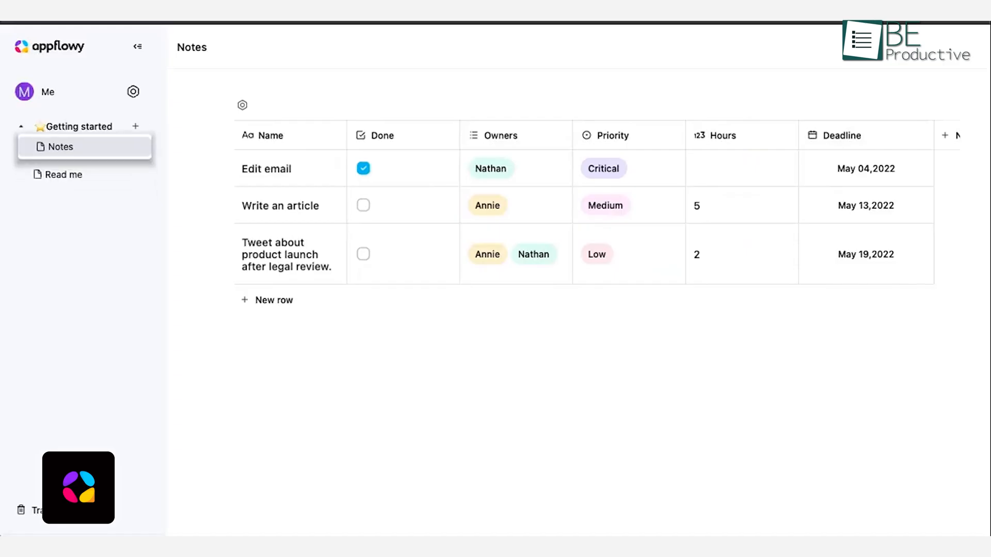
mouse_move(285, 168)
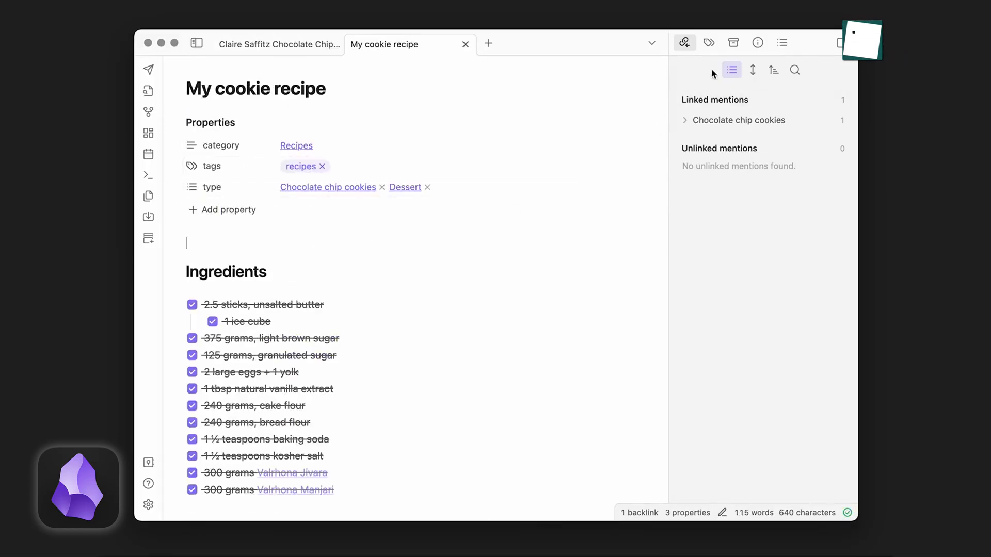
Step: Show the Backlinks pane for My cookie recipe with its Chocolate chip cookies mention
left_click(733, 42)
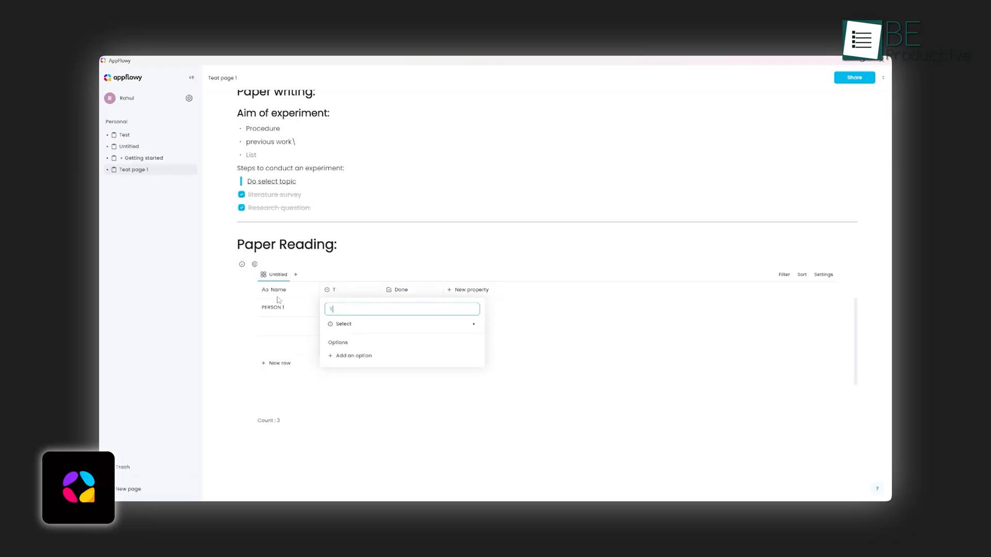
Step: Name the new Paper Reading property 'PR' and add an icon to the Work 1 card
type("PR")
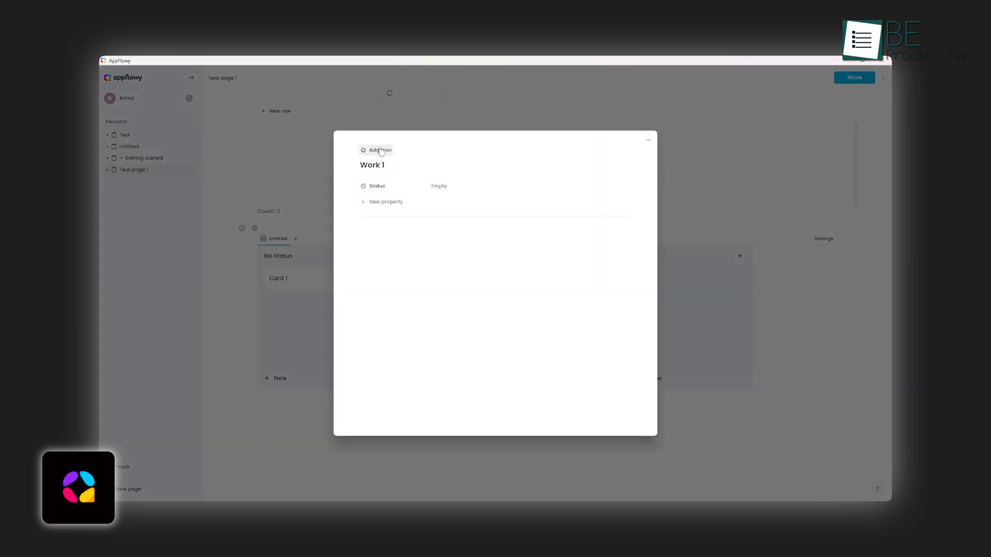
left_click(379, 150)
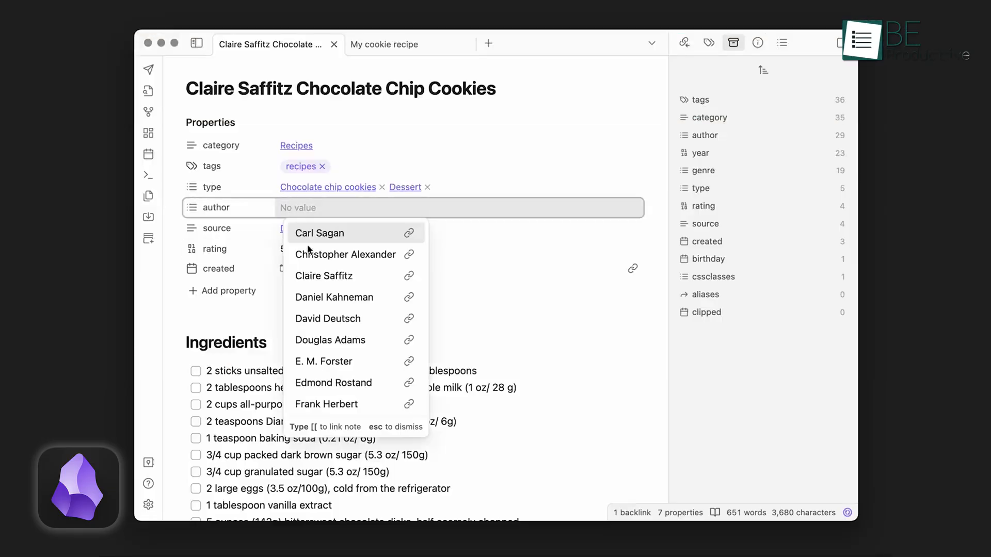
Step: Set the recipe's author to Claire Saffitz and hover-preview the linked note
left_click(323, 275)
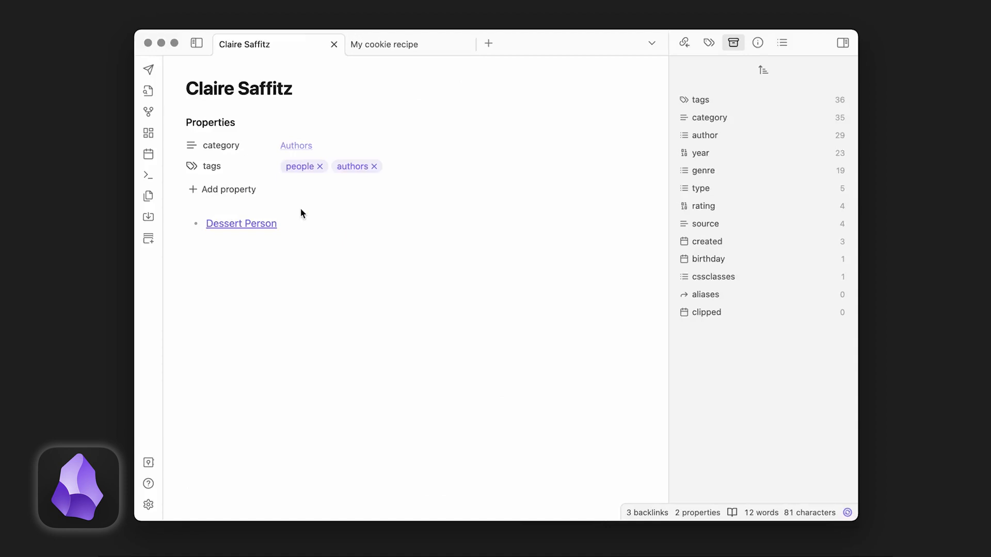
left_click(240, 223)
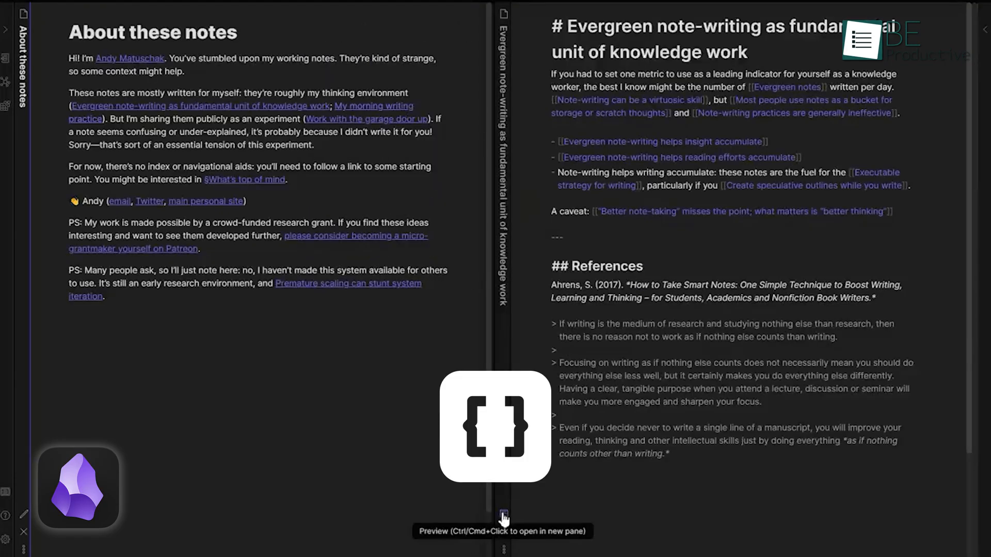
left_click(503, 514)
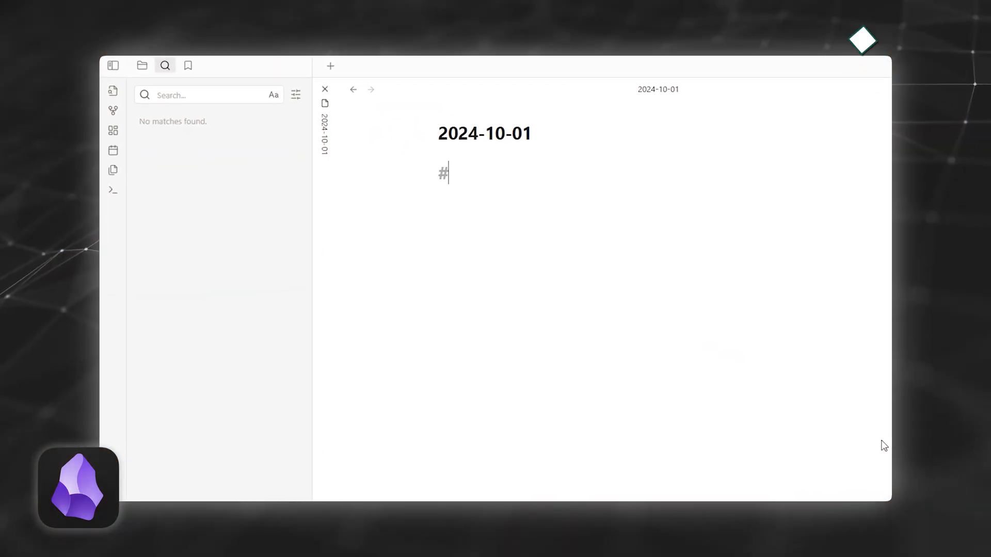
Step: Tag the 2024-10-01 daily note with #files and list notes carrying that tag
type("files")
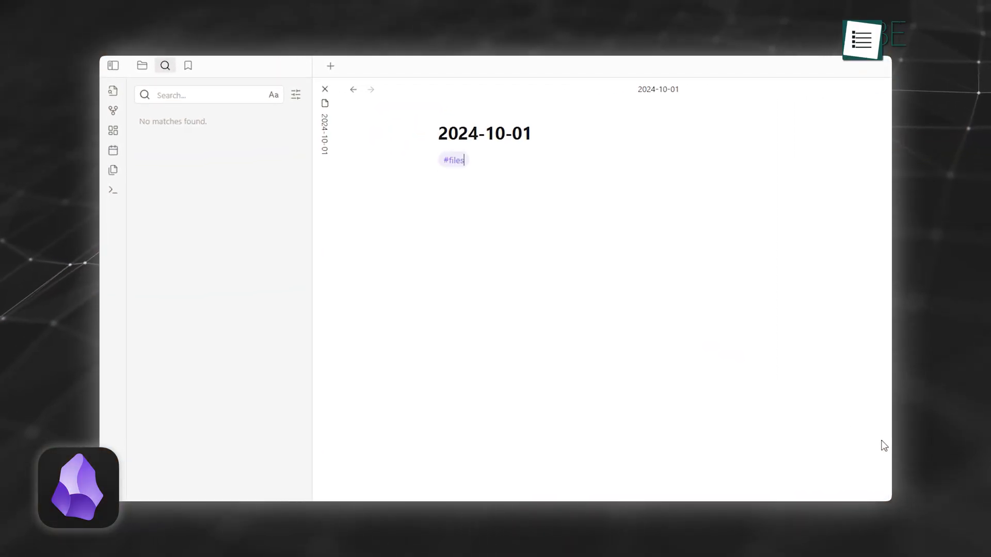
mouse_move(458, 167)
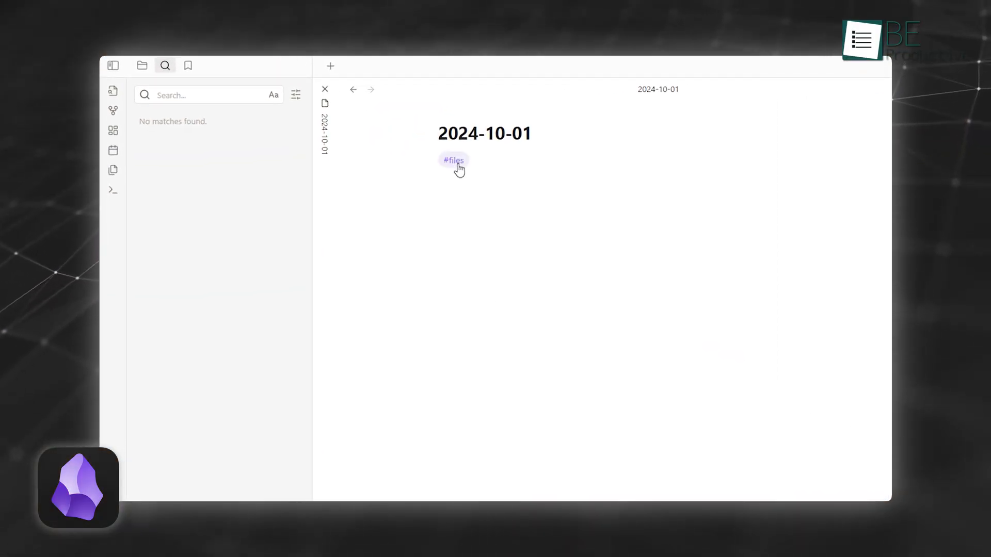
left_click(453, 160)
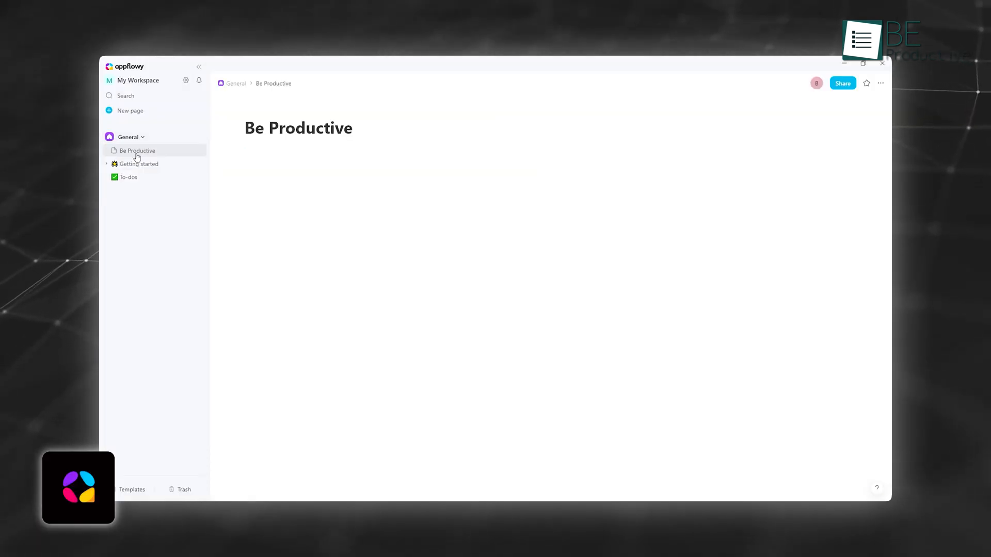
Step: Move Try out AI Chat into Doing and tick the Twitter and Reddit to-dos on Getting started
left_click(128, 176)
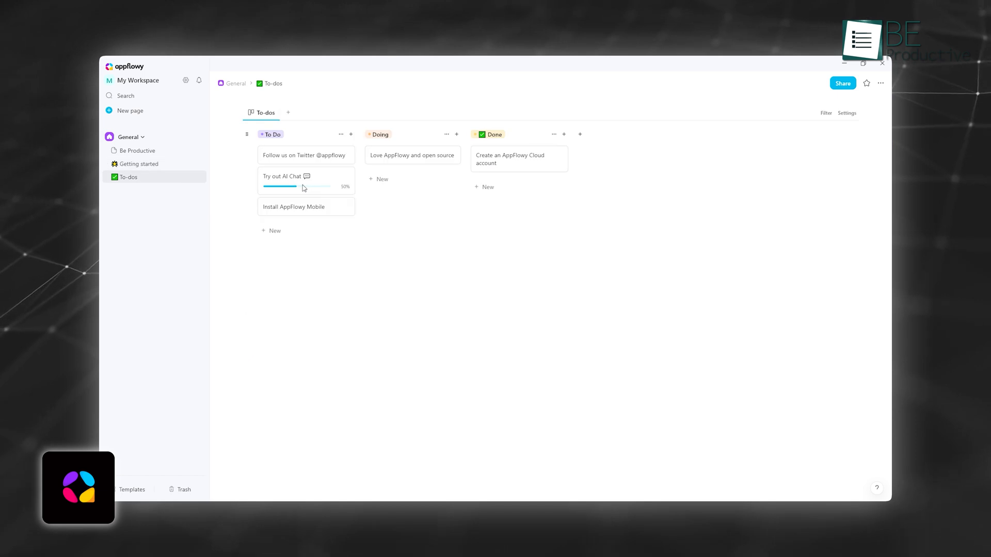
left_click_drag(286, 180, 412, 180)
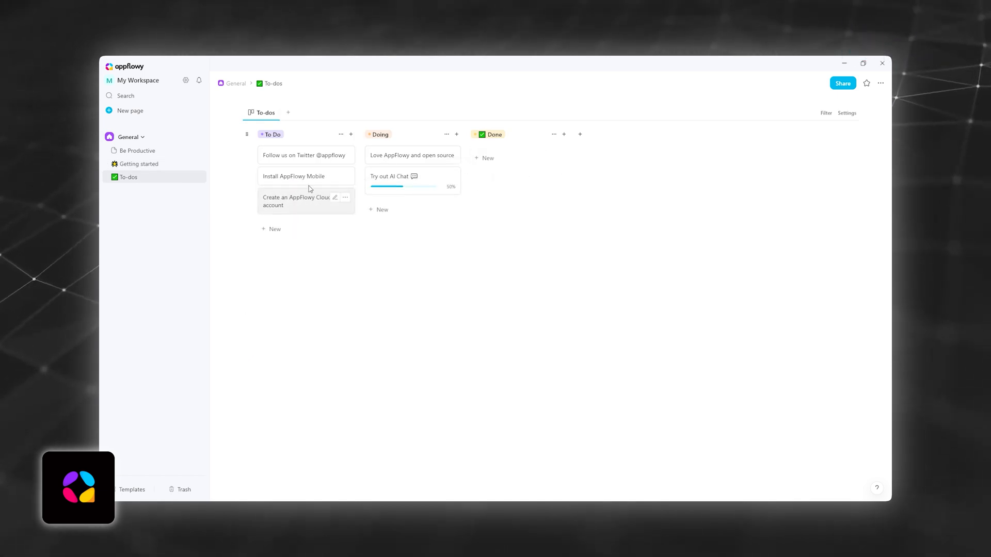
left_click(138, 165)
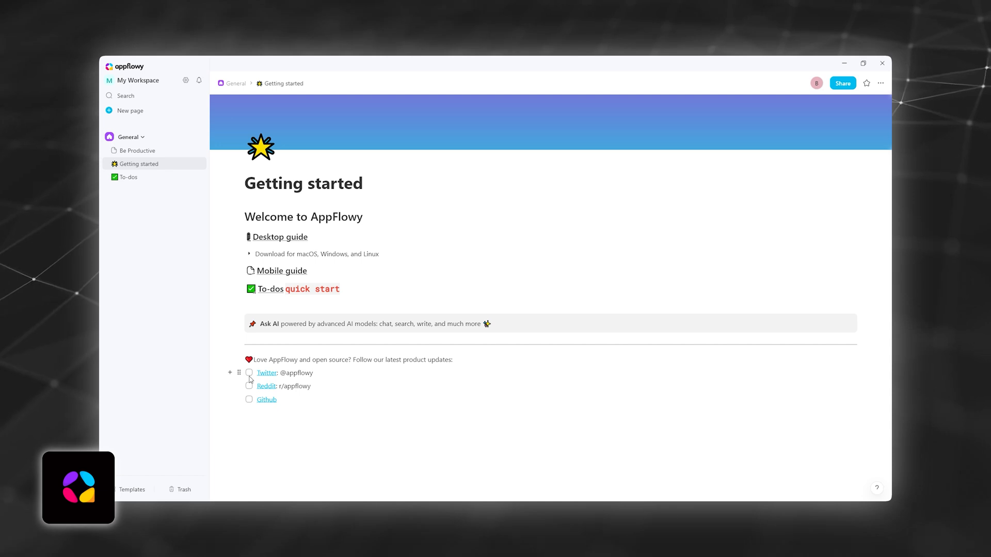
left_click(248, 386)
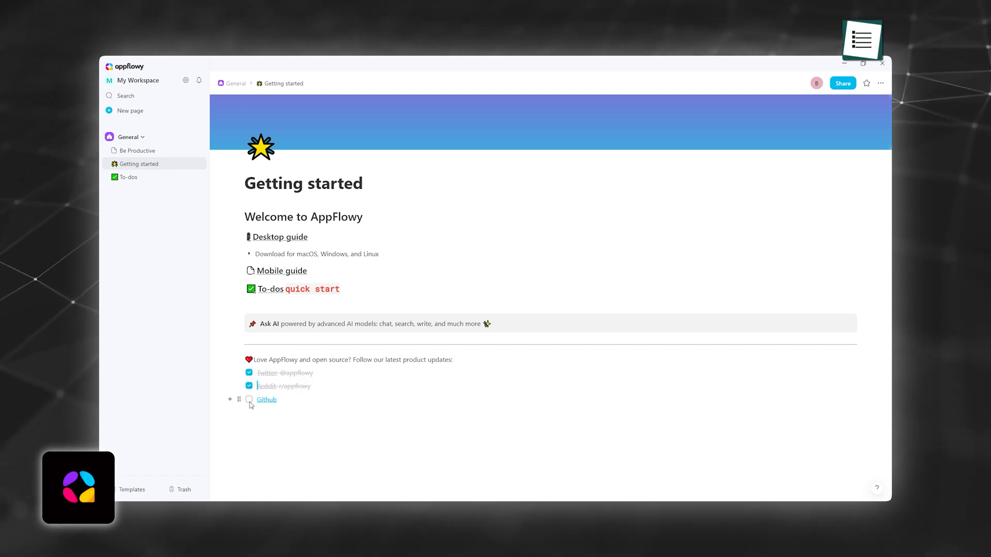
left_click(137, 151)
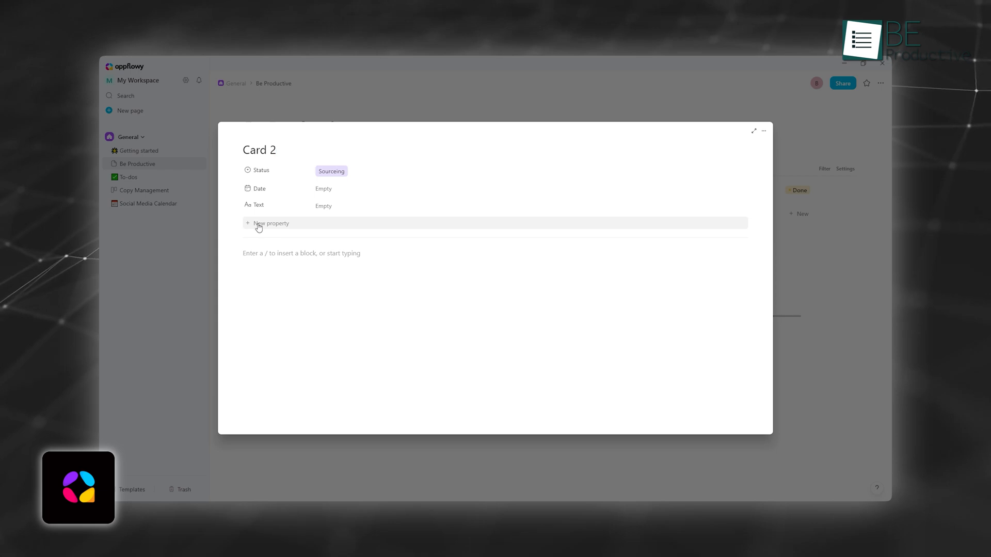
Step: Change Card 2's Date property type and enter 'Paper' in its settings
left_click(255, 188)
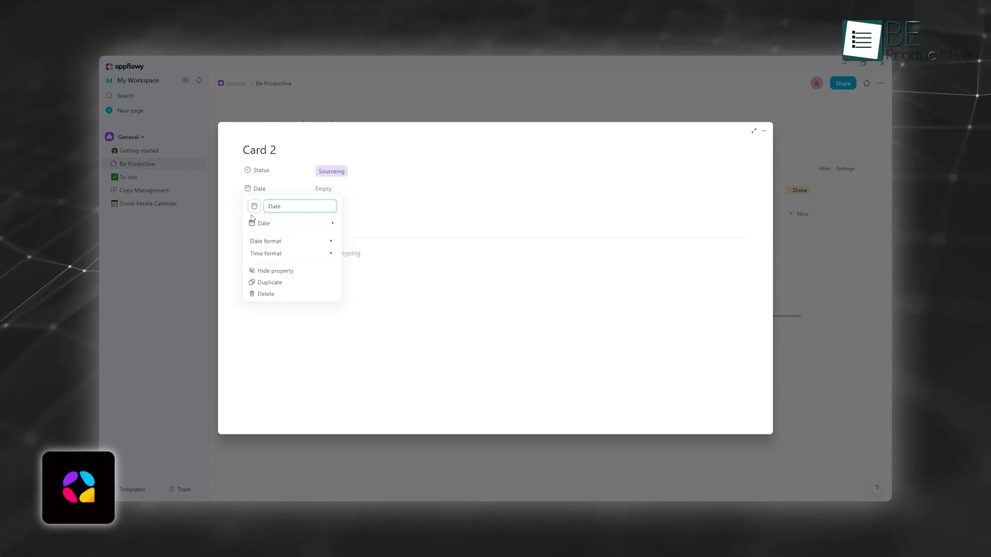
left_click(263, 223)
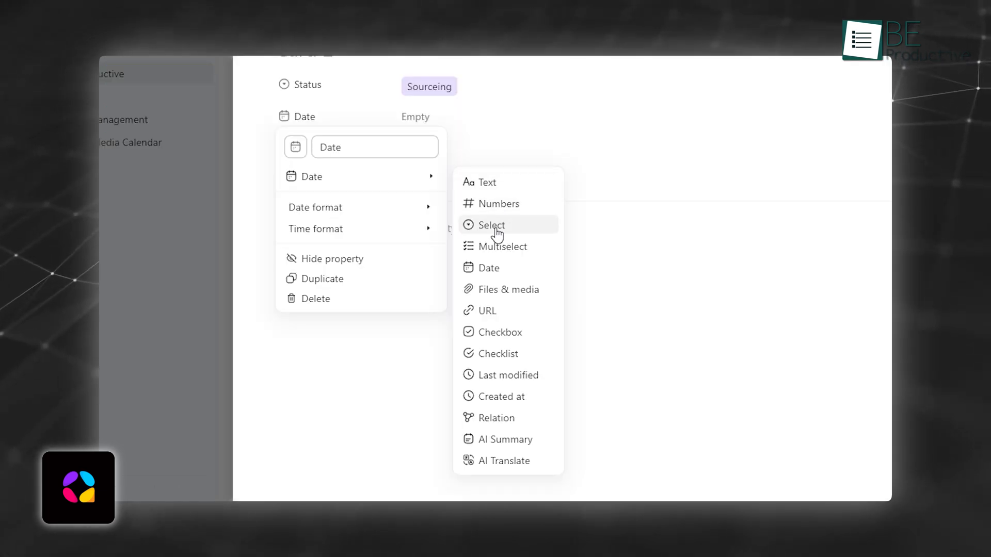
mouse_move(503, 332)
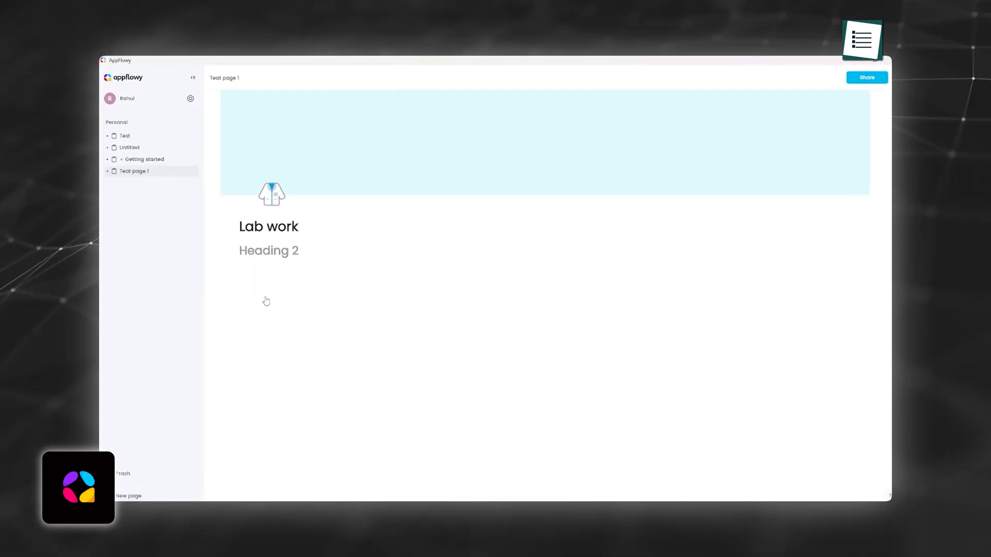
type("Paper")
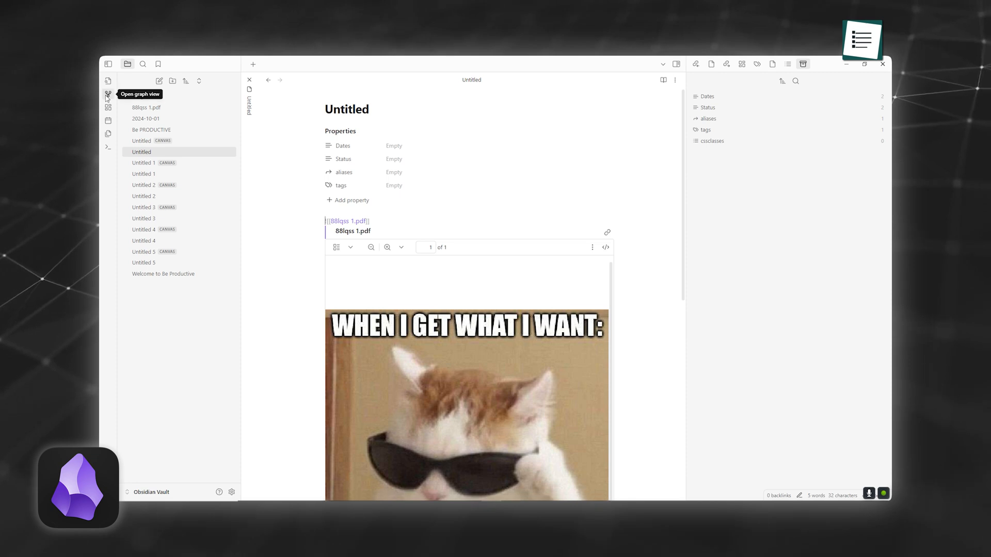
Step: Open Welcome to Be Productive from the file explorer
left_click(109, 95)
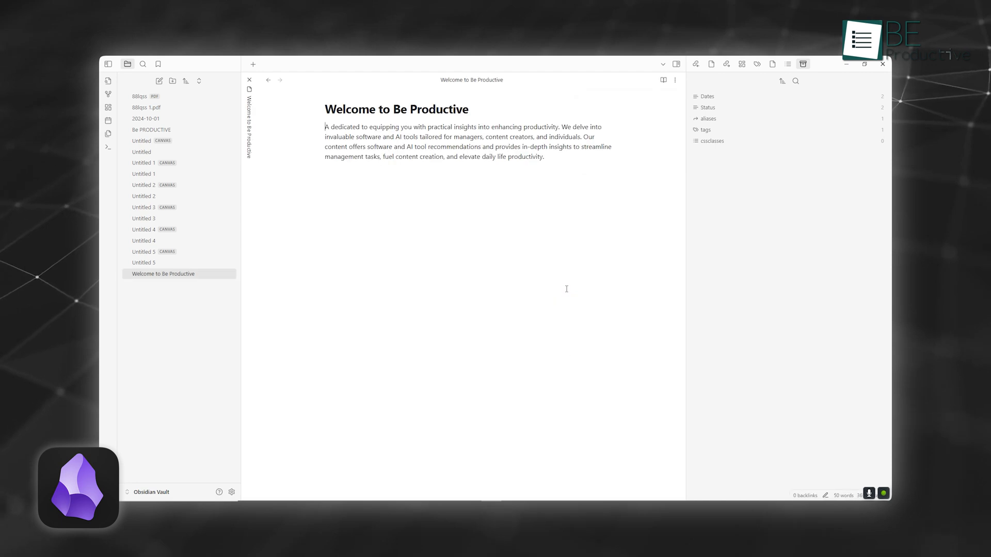
left_click(108, 94)
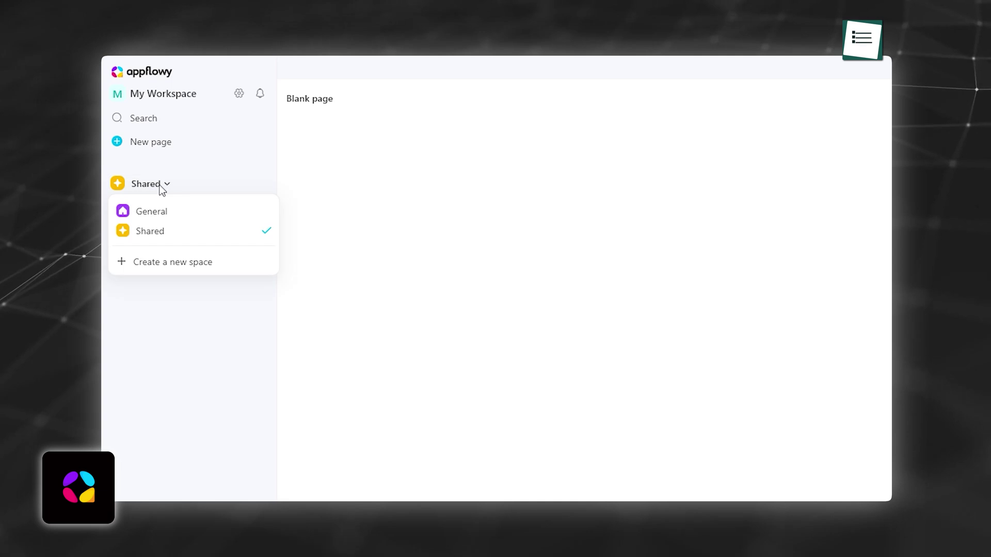
Step: Switch to the General space and reopen its Be Productive page
left_click(152, 210)
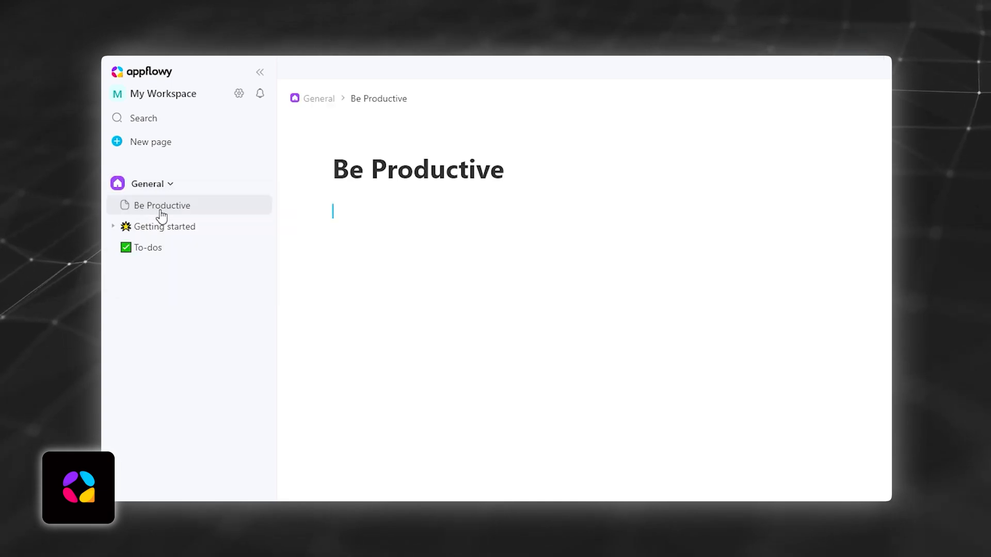
left_click(166, 226)
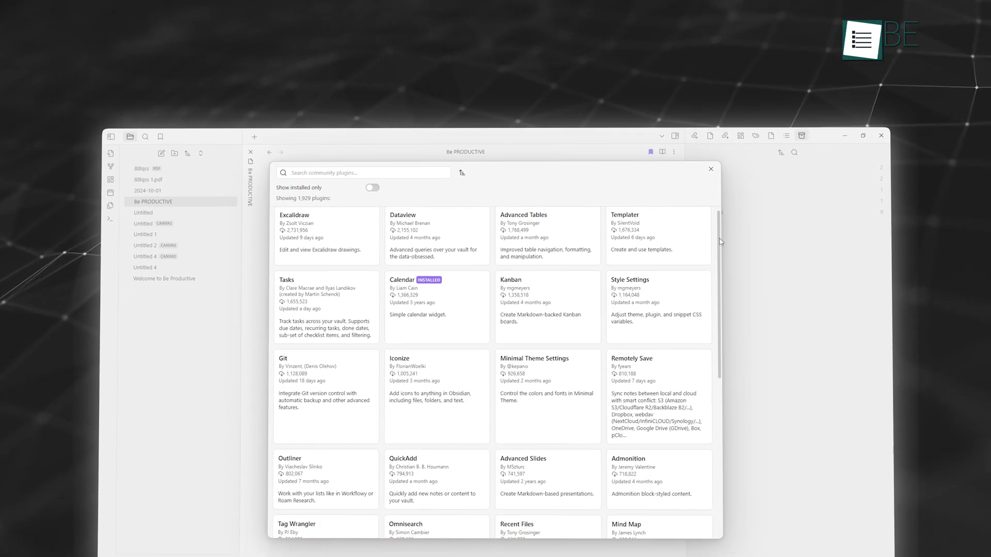
Step: Scroll through the community plugin cards and return to the top of the catalogue
scroll("down", 3)
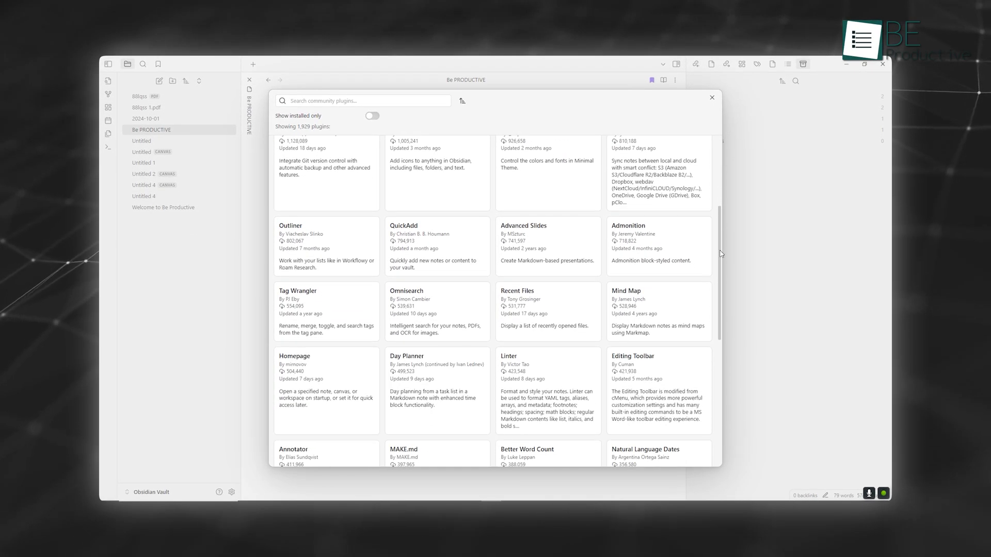
scroll("down", 3)
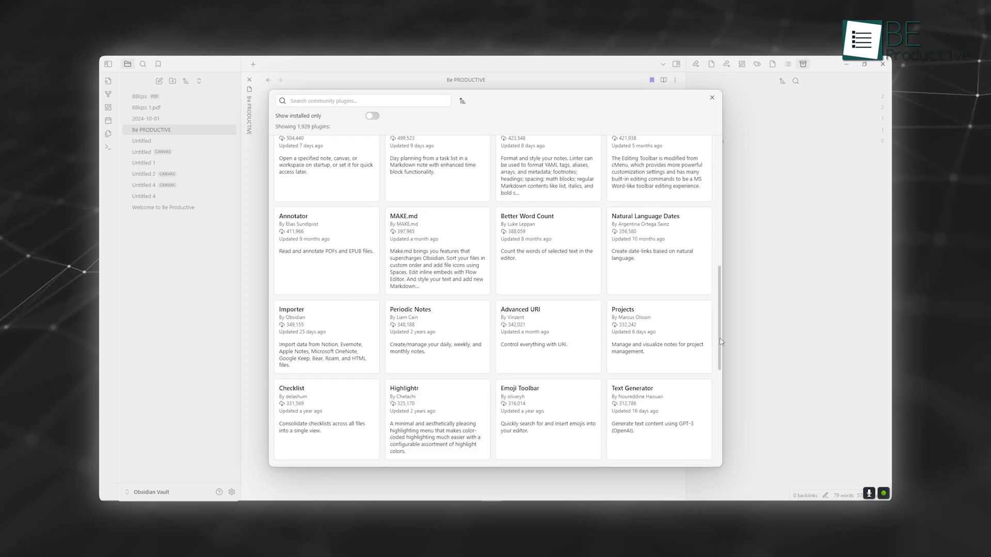
left_click(711, 97)
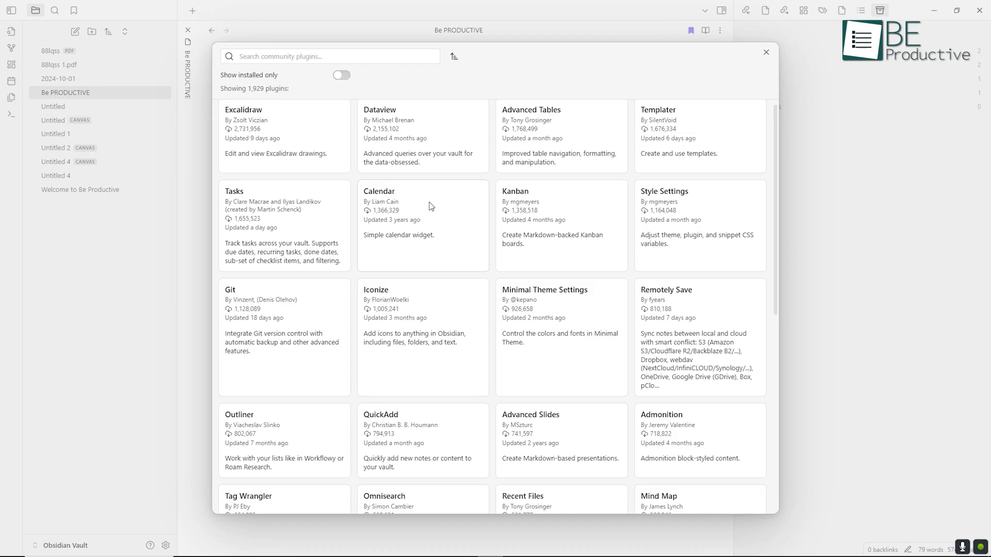
left_click(423, 226)
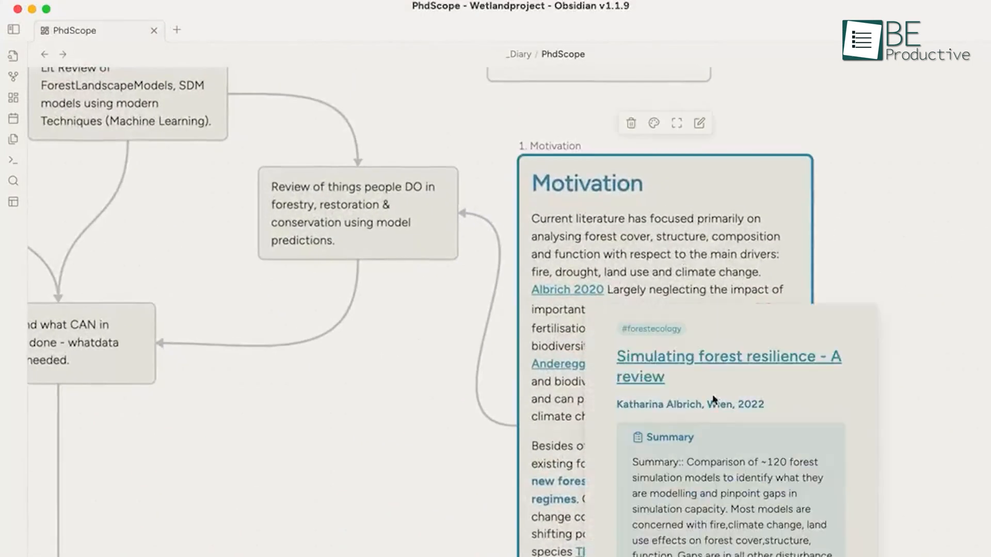
Step: Preview the Albrich 2020 link on the PhdScope canvas card, then copy the PhD versus now meme image
left_click(727, 356)
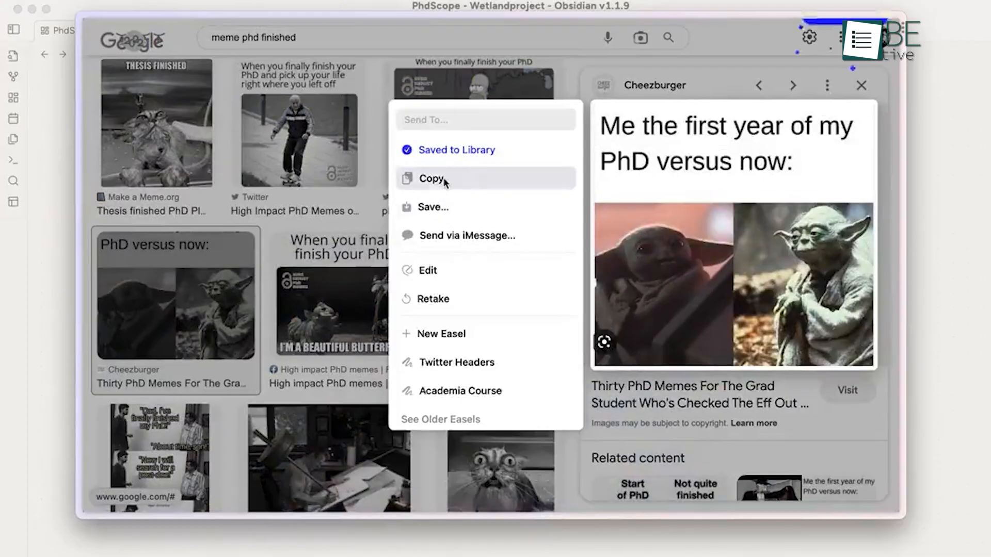
left_click(431, 179)
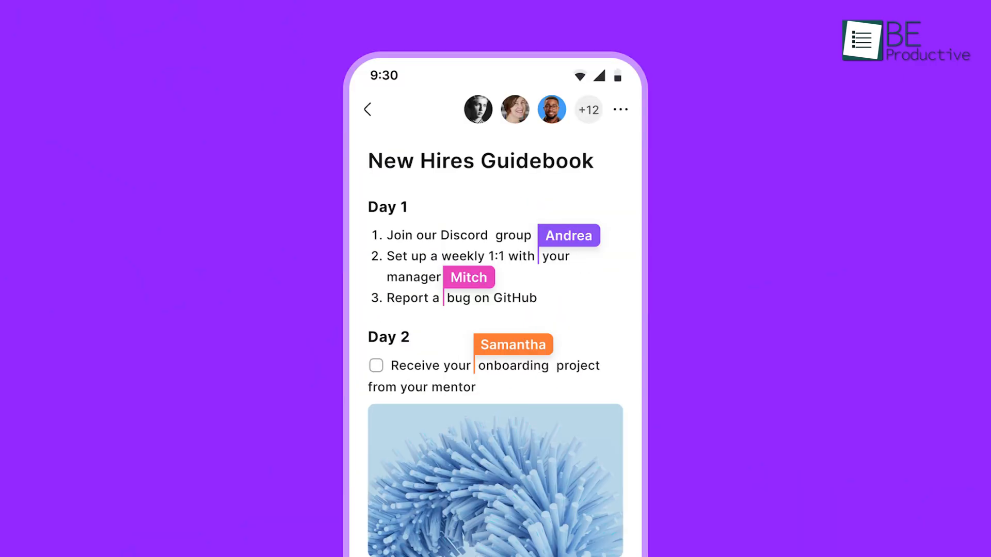
Step: Switch to the Shared space, show the Video On Board table and toggle Asana's Done status
left_click(368, 108)
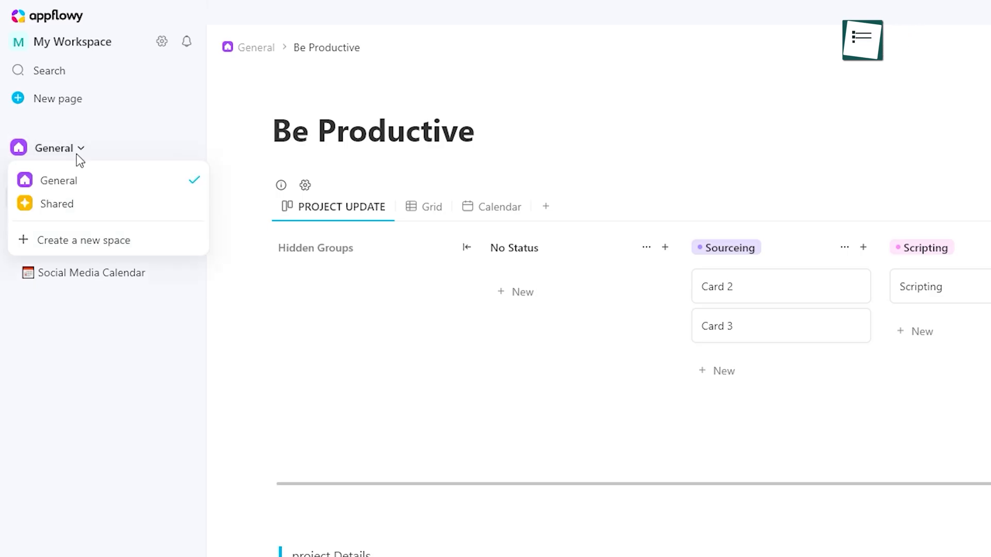
left_click(56, 203)
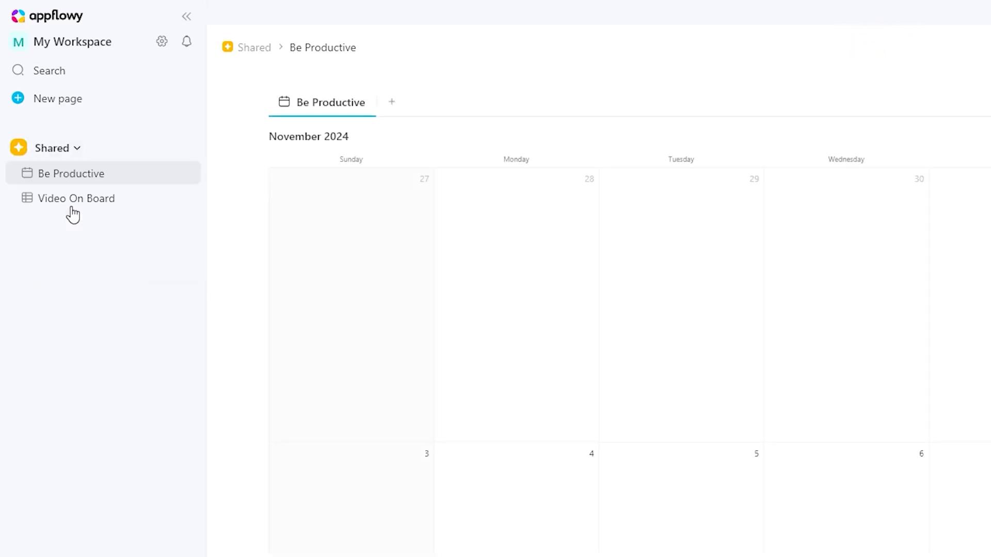
left_click(77, 198)
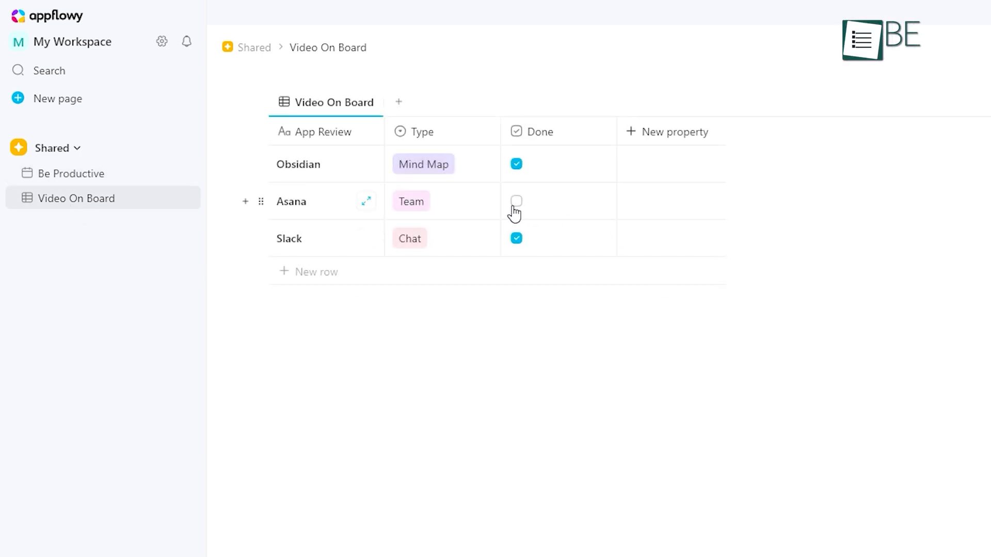
left_click(517, 201)
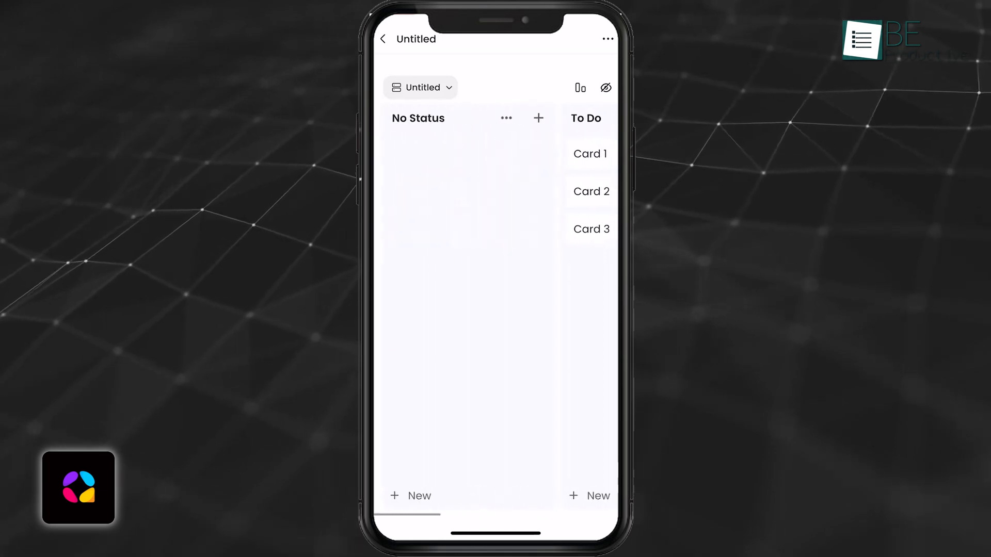
Step: Create a board card titled 'New task' and set its Status to To Do on mobile
left_click(589, 153)
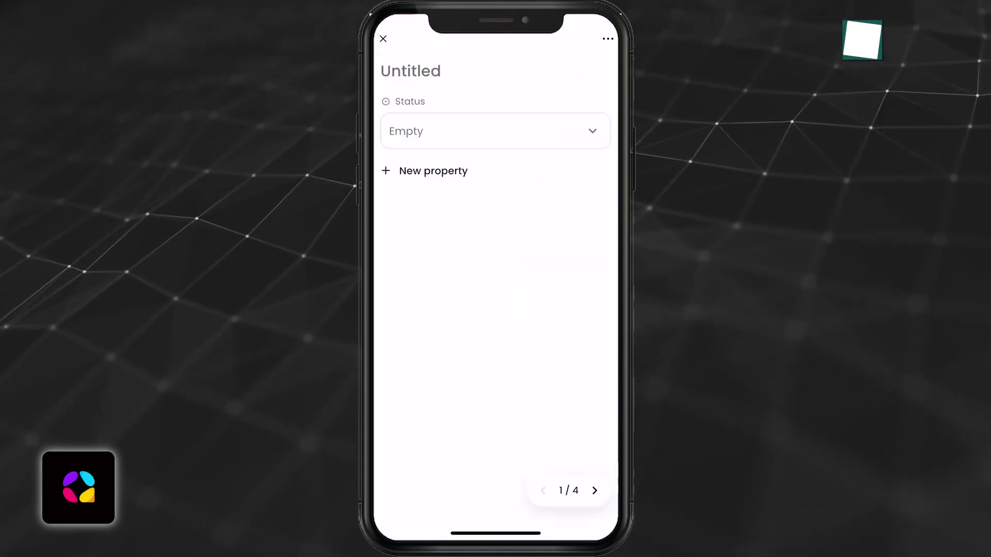
left_click(411, 71)
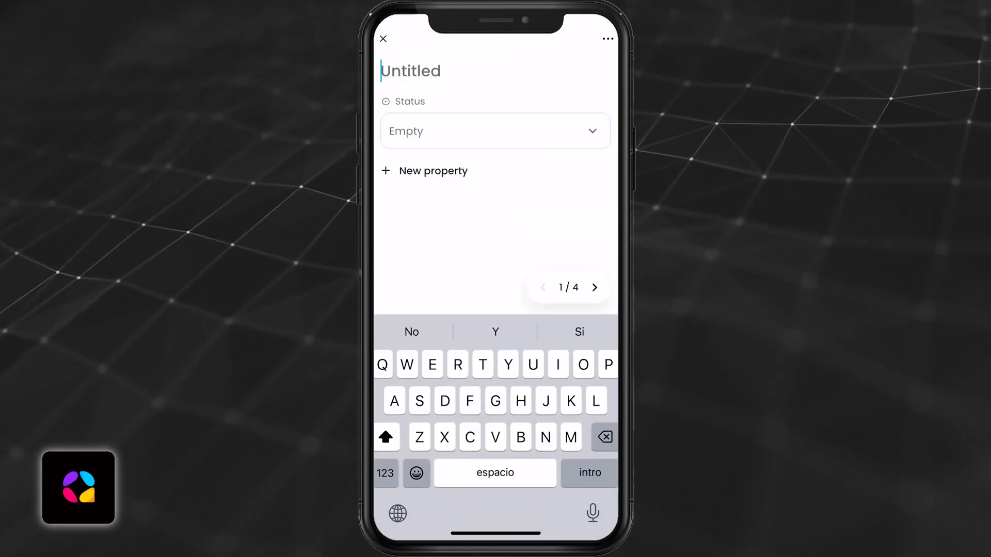
type("New tas")
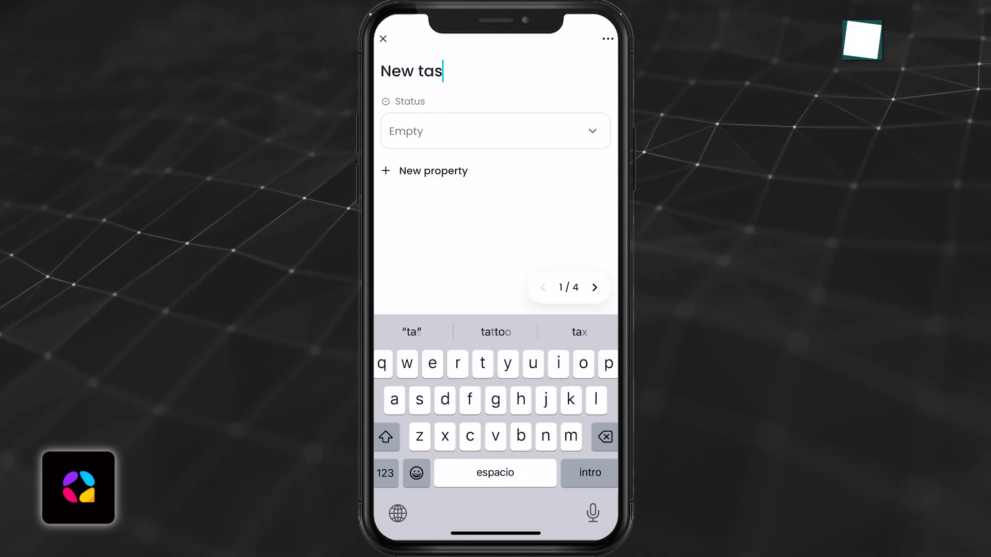
left_click(494, 131)
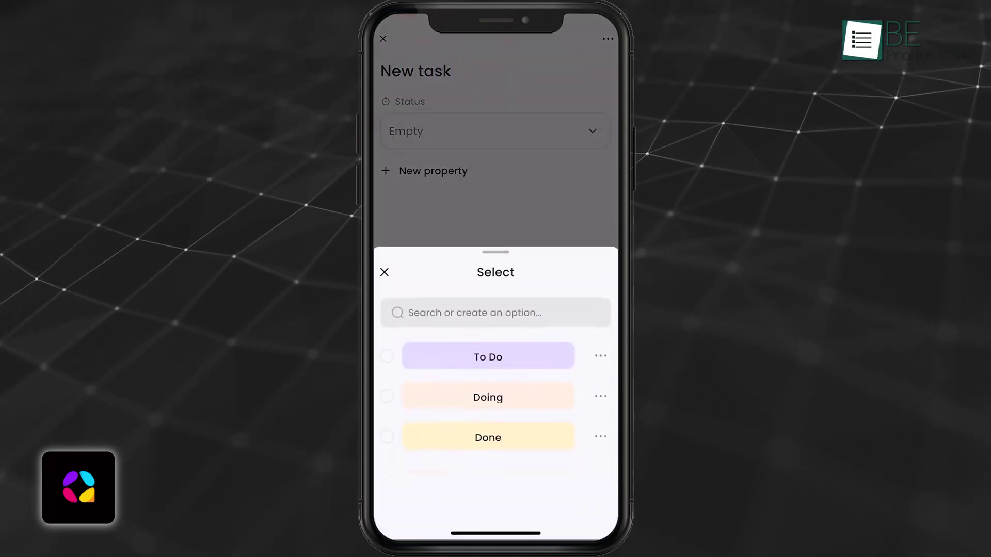
left_click(487, 356)
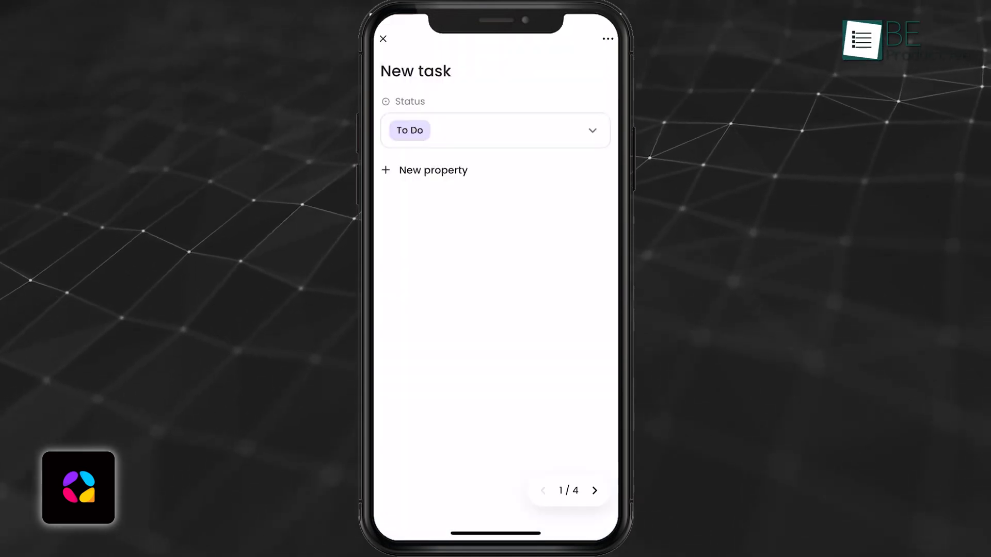
left_click(433, 171)
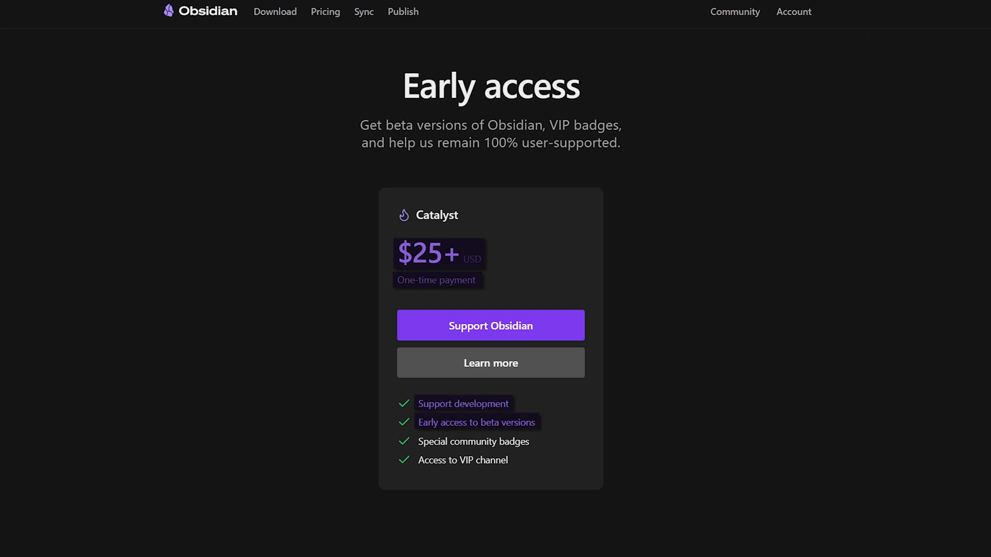
Step: Show Obsidian's Catalyst early-access pricing and highlight the Sync add-on at $4 a month
left_click(326, 11)
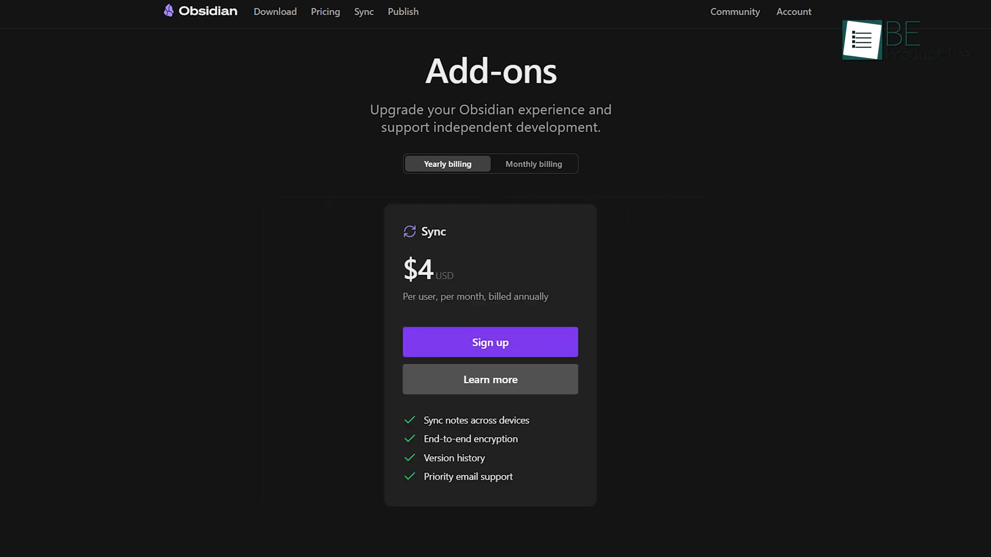
double_click(477, 420)
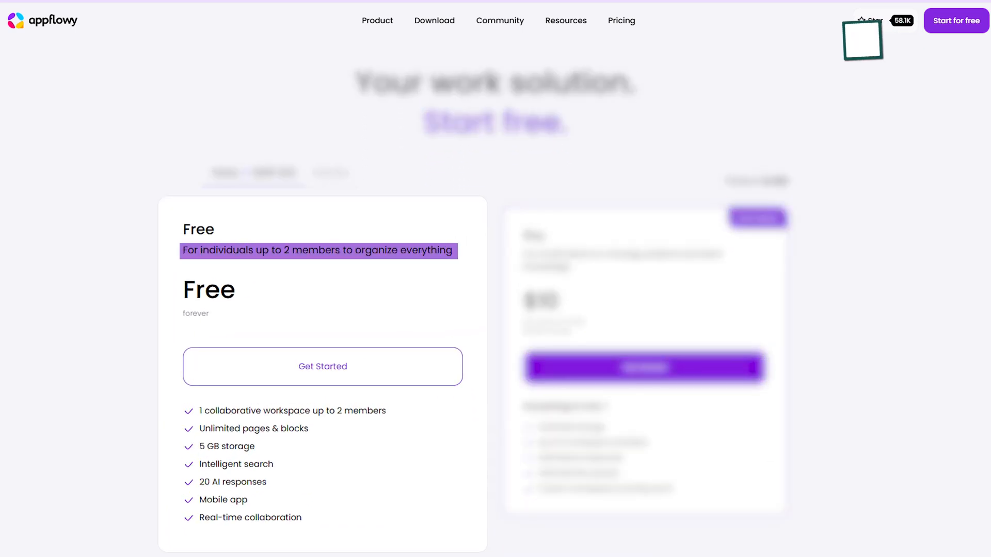
Step: Highlight AppFlowy's Free plan description and the Pro plan at $10 per user monthly
double_click(230, 446)
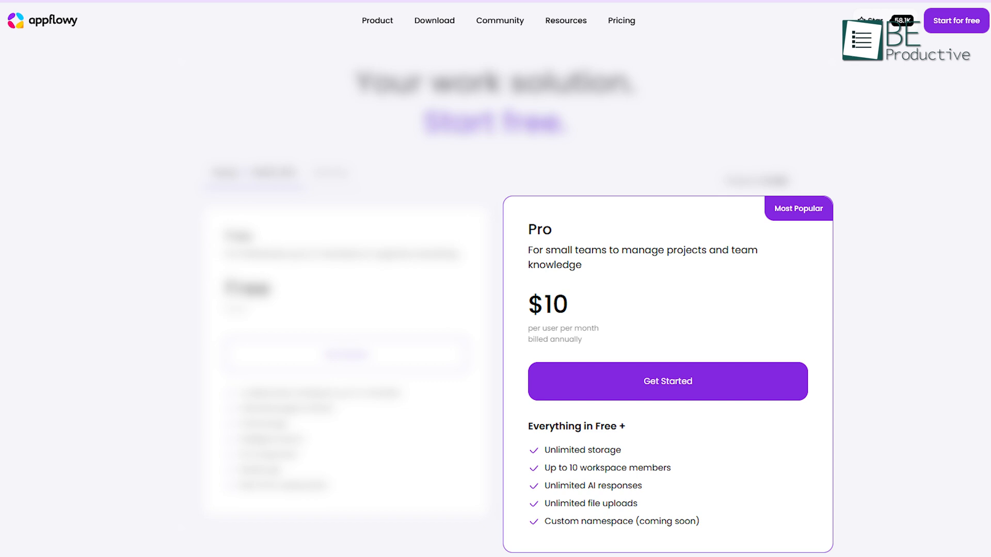
double_click(564, 450)
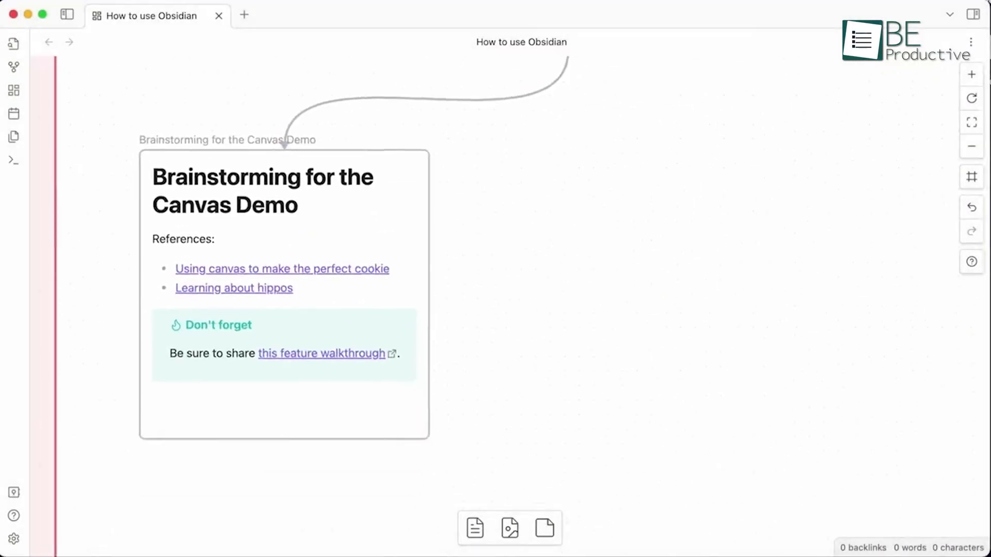
Step: Select the Brainstorming for the Canvas Demo card and follow its 'this feature walkthrough' link to the embedded video
left_click(847, 183)
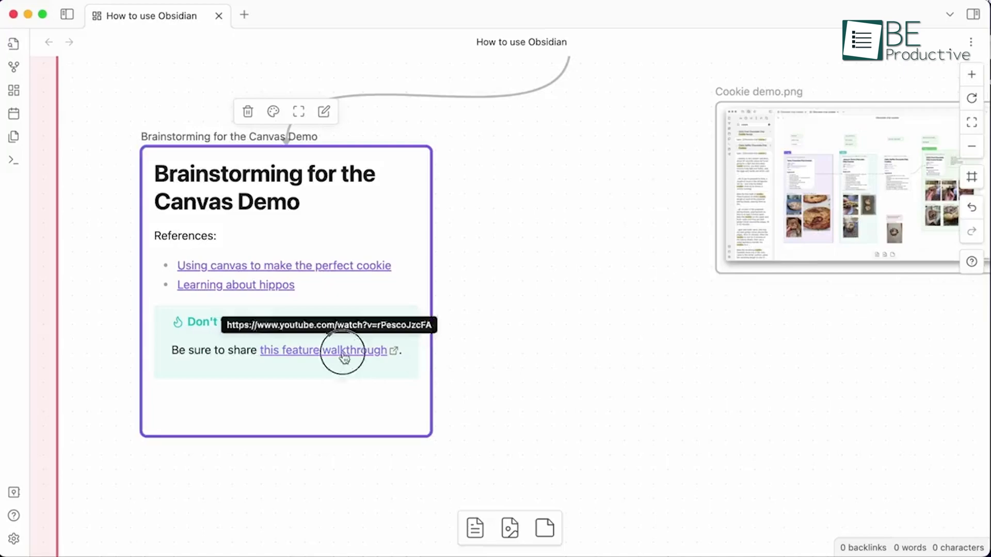
left_click(323, 350)
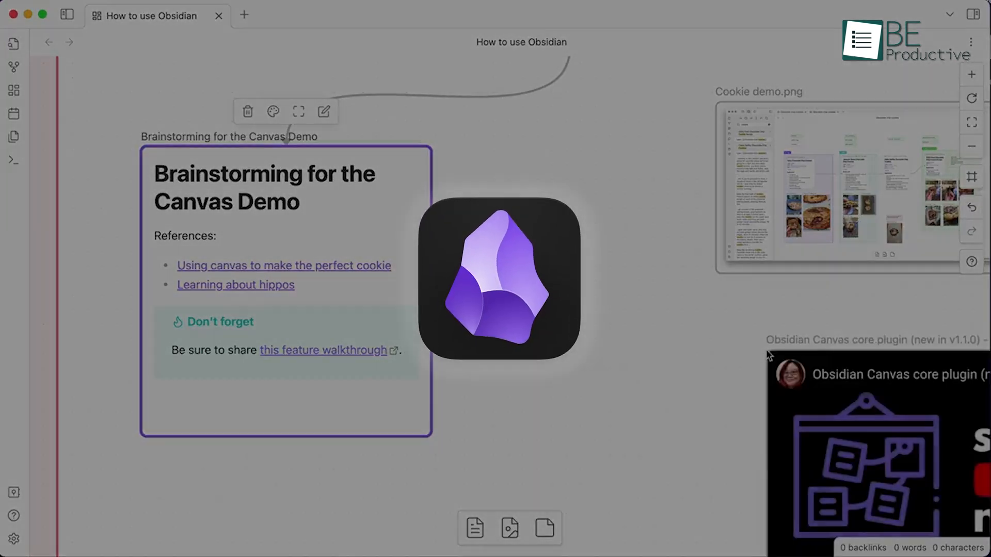